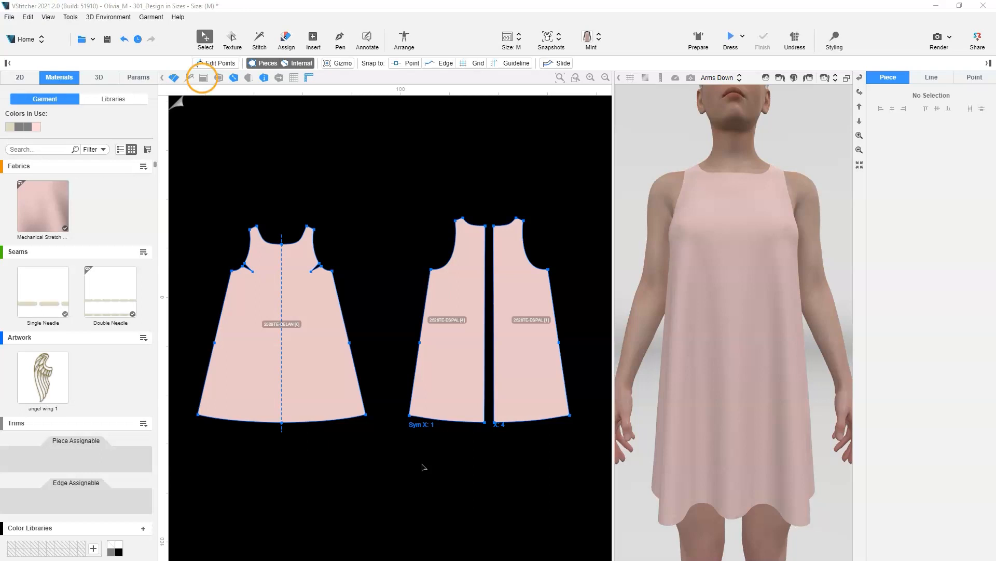
Step: Show the graded outlines of all sizes, then return to the filled pattern view
left_click(203, 78)
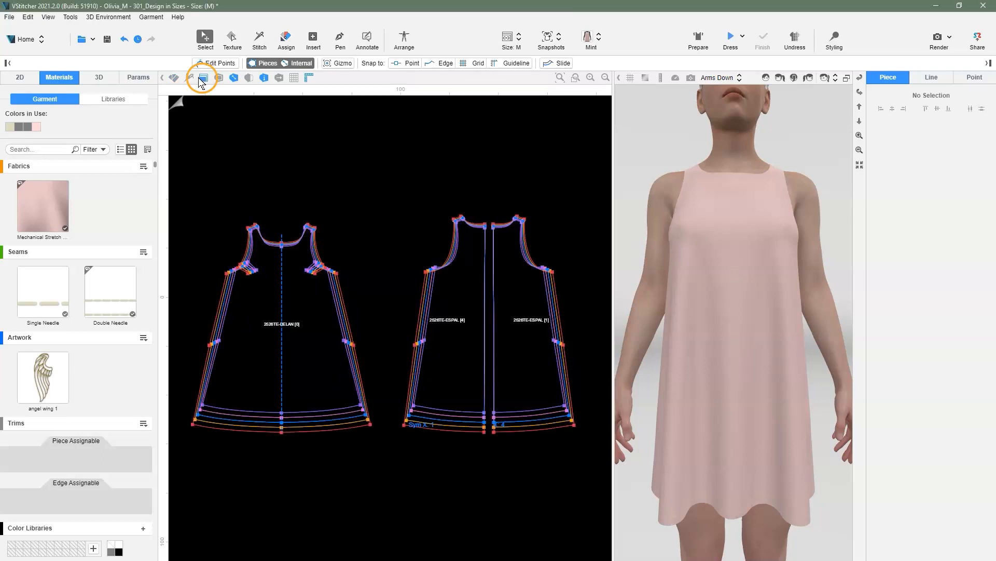
mouse_move(514, 50)
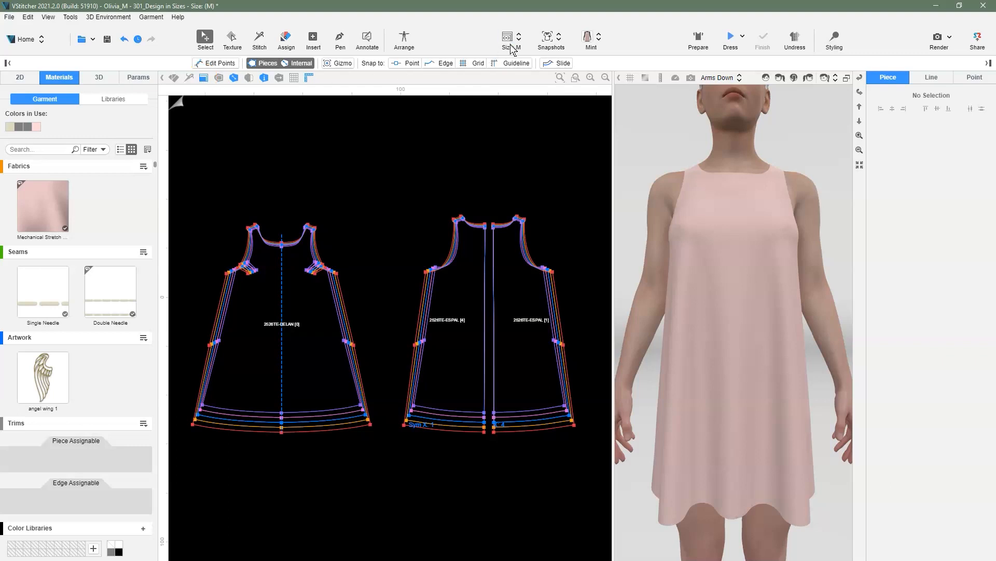
left_click(511, 36)
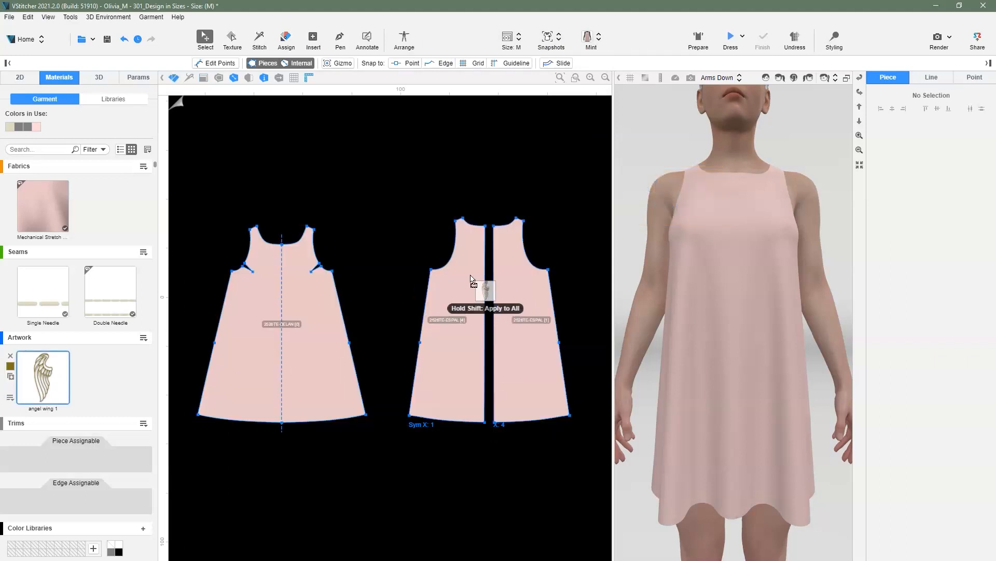
Step: Drop the angel wing onto the upper back piece and select it to show its properties
left_click(468, 267)
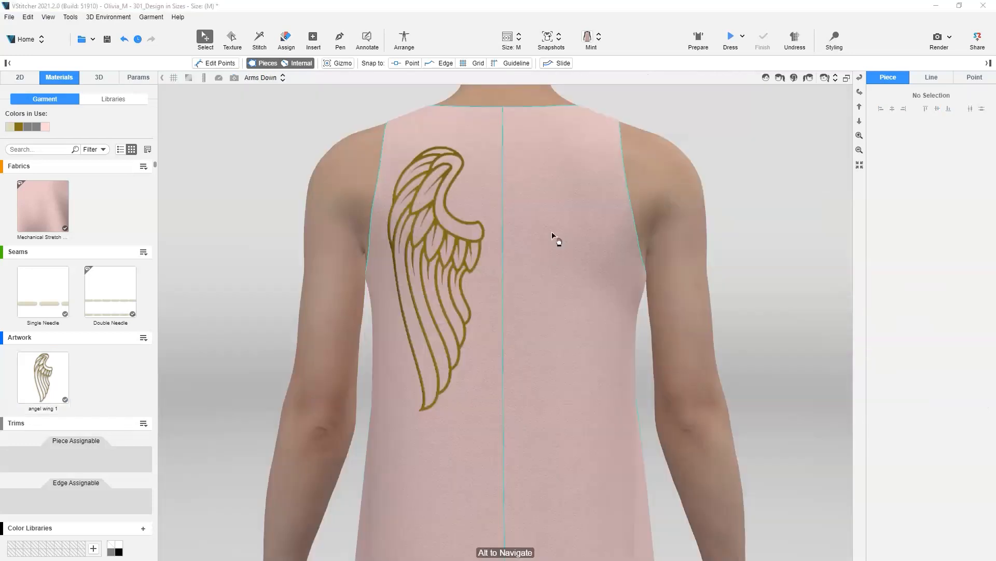
left_click(445, 254)
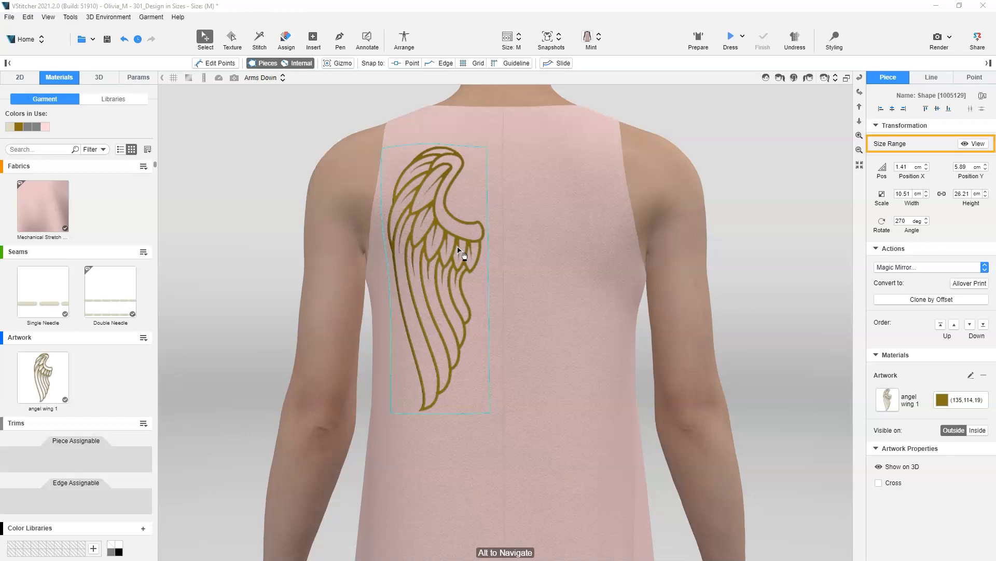
mouse_move(969, 146)
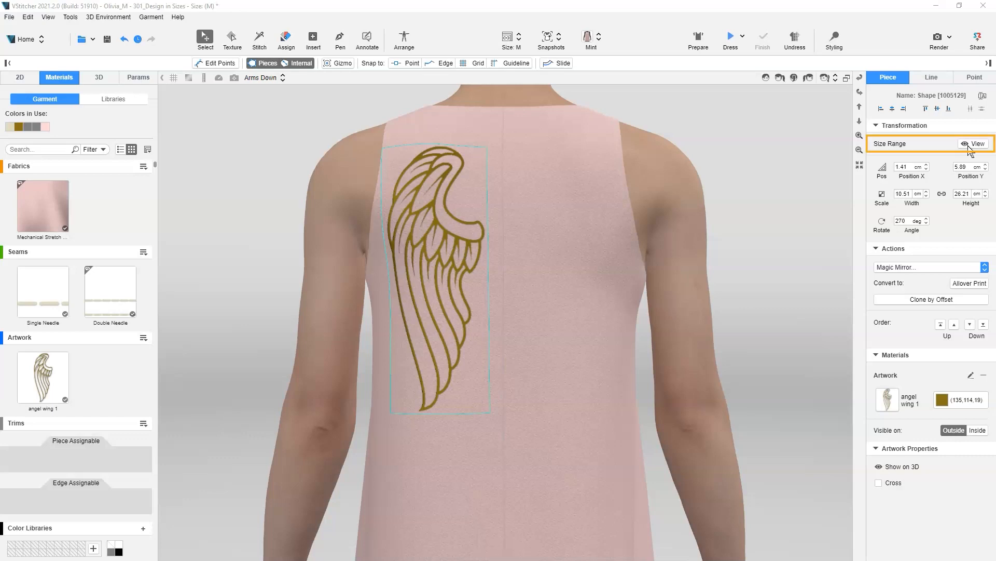
Step: Show the wing across sizes XS–XL and enable the gizmo to scale it to about 12.41 × 30.94 cm lower on the back
left_click(977, 144)
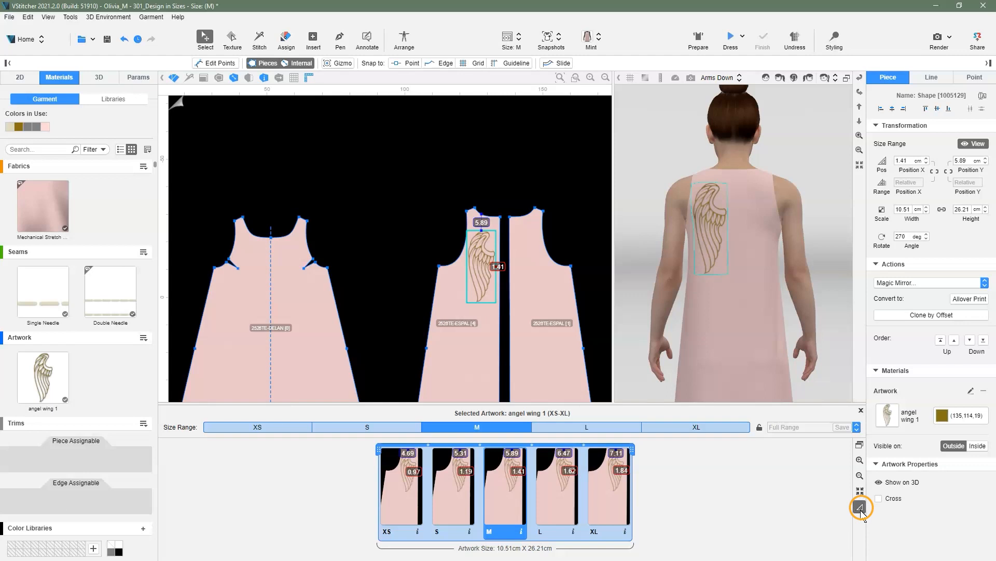
left_click(505, 492)
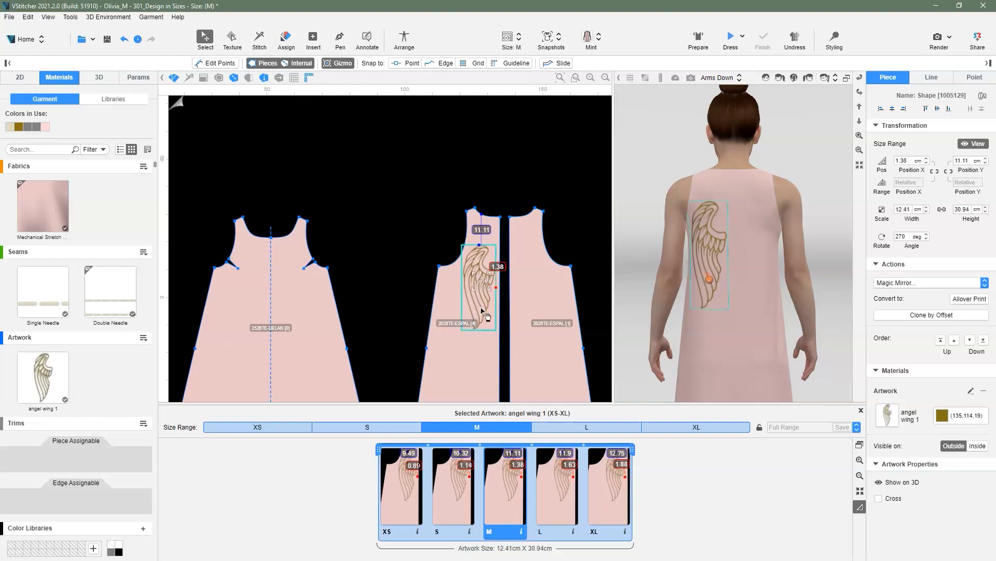
left_click(366, 426)
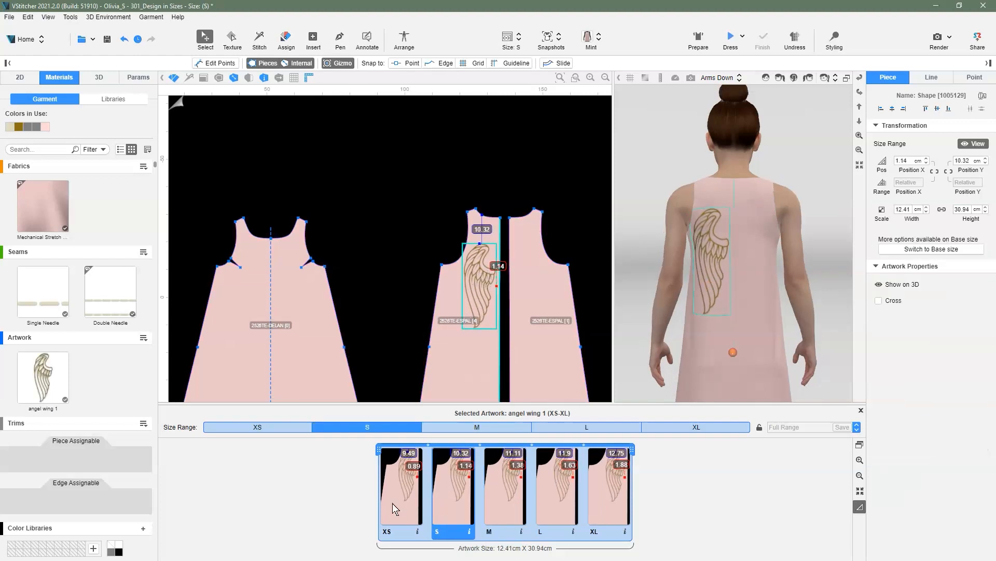
left_click(256, 427)
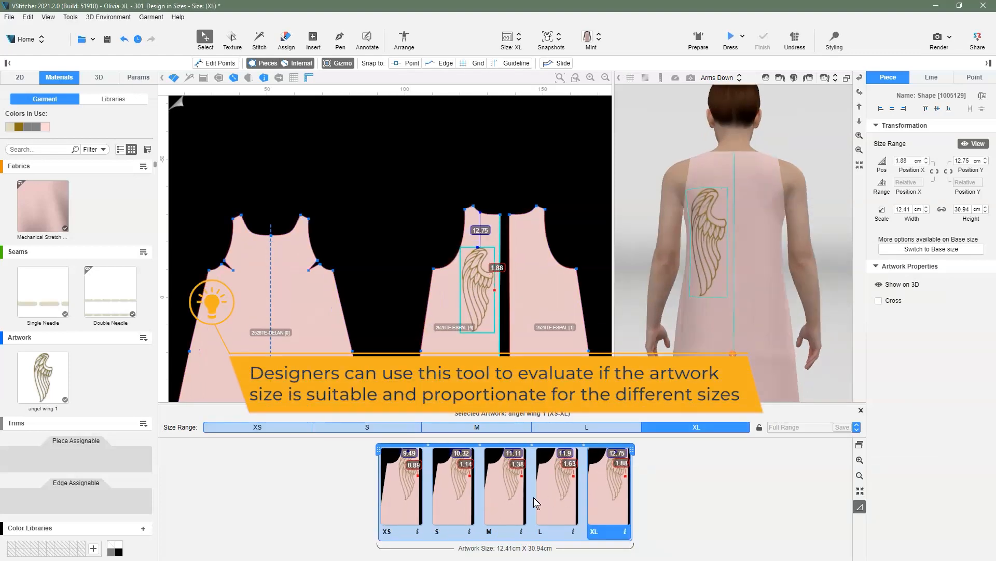
left_click(502, 486)
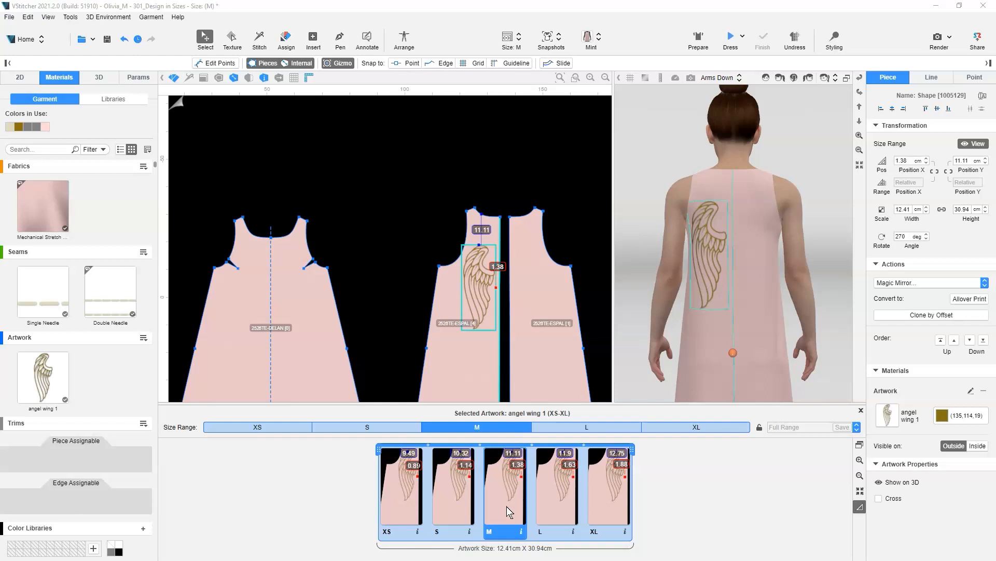
mouse_move(459, 515)
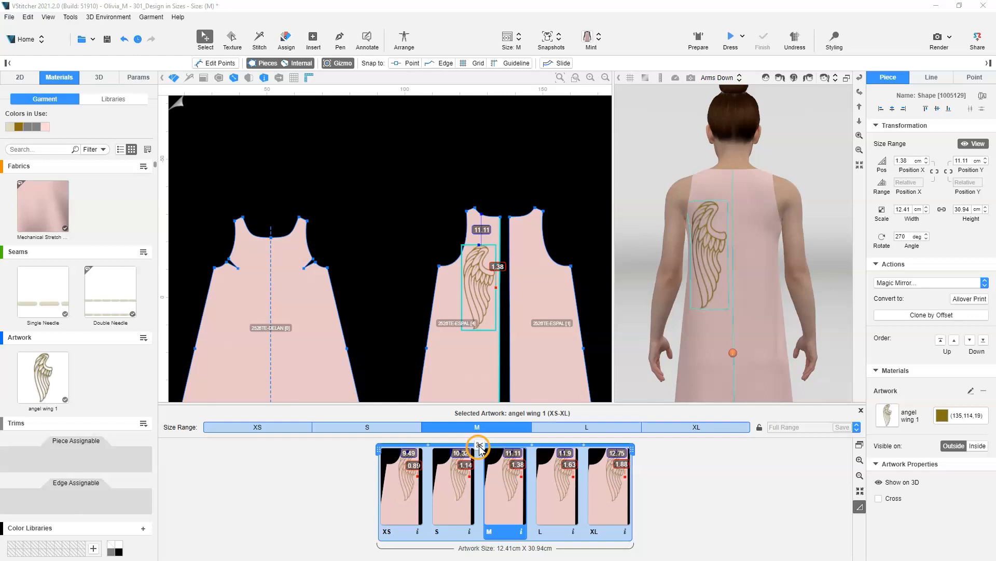
mouse_move(479, 445)
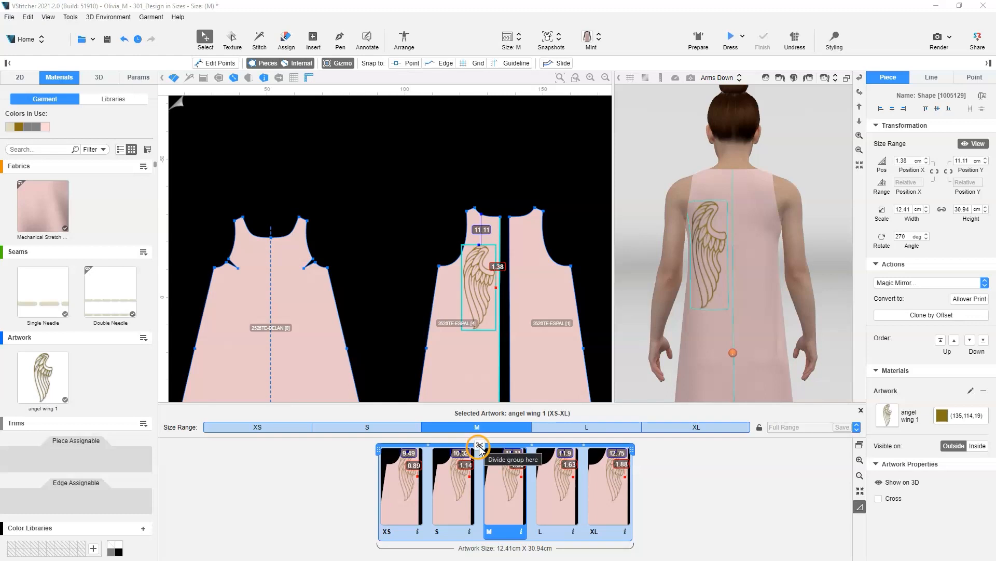
Step: Divide sizes into XS–S and M–XL, with a 10.74 cm wide wing for XS–S and M merged into L–XL
left_click(478, 443)
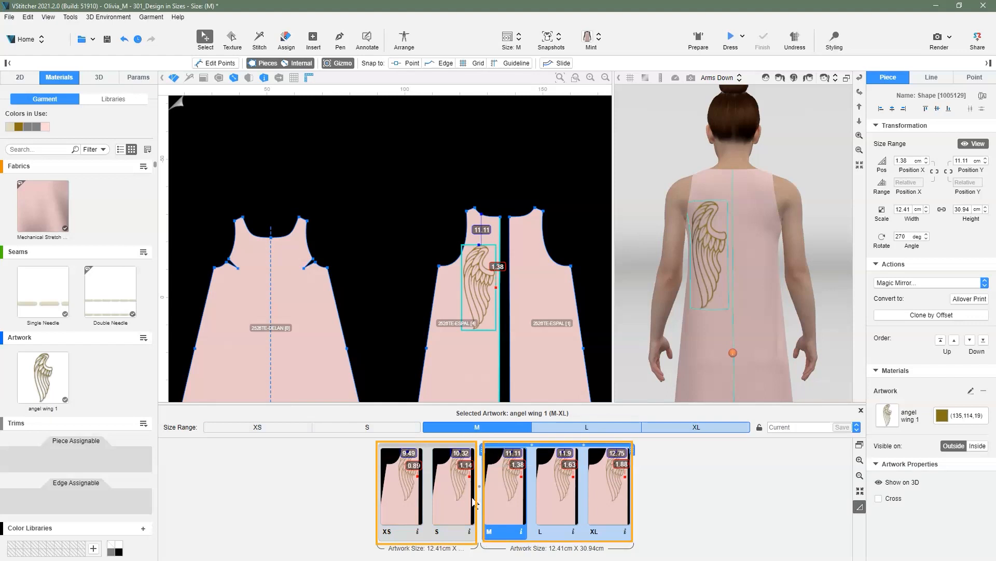
mouse_move(474, 507)
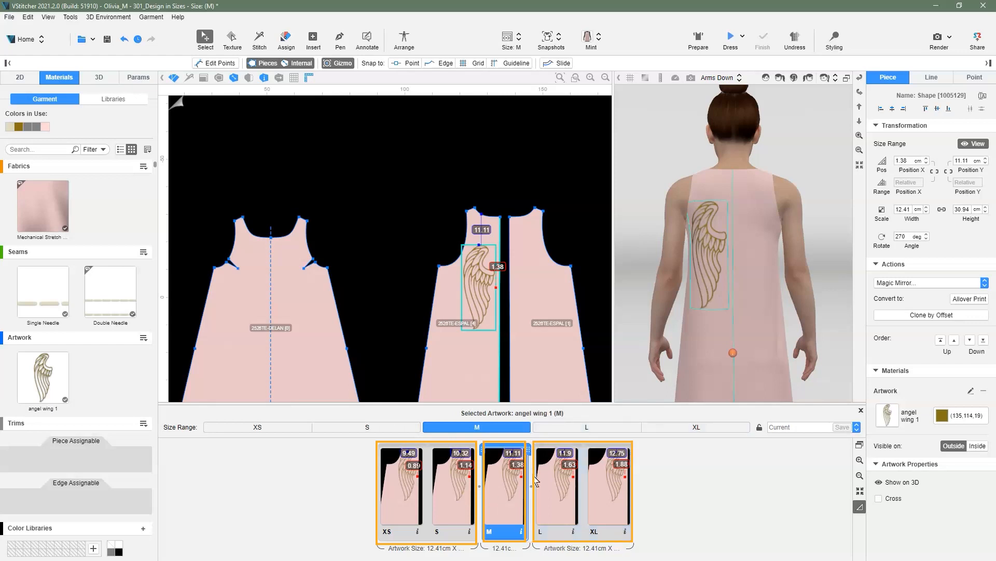
mouse_move(658, 501)
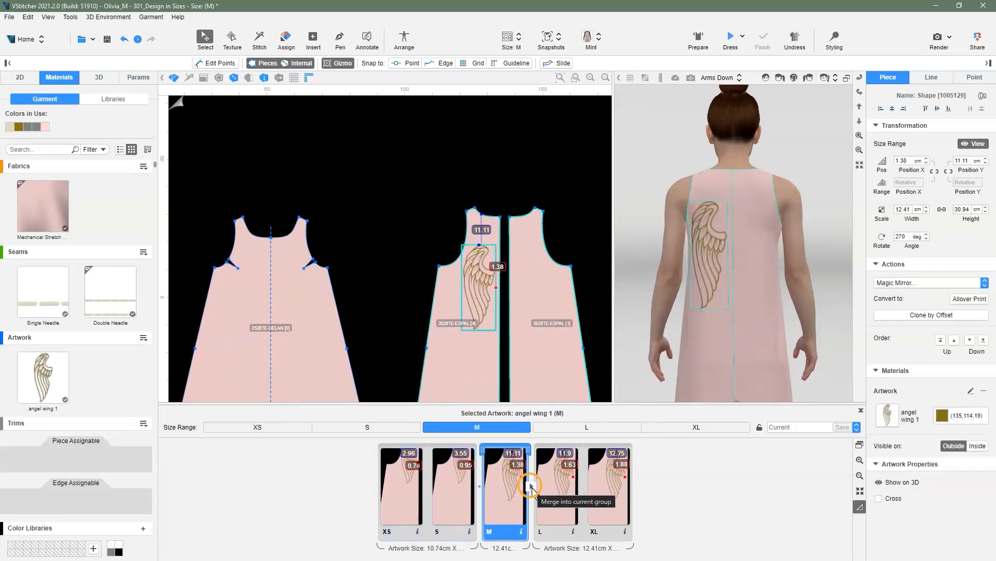
left_click(556, 486)
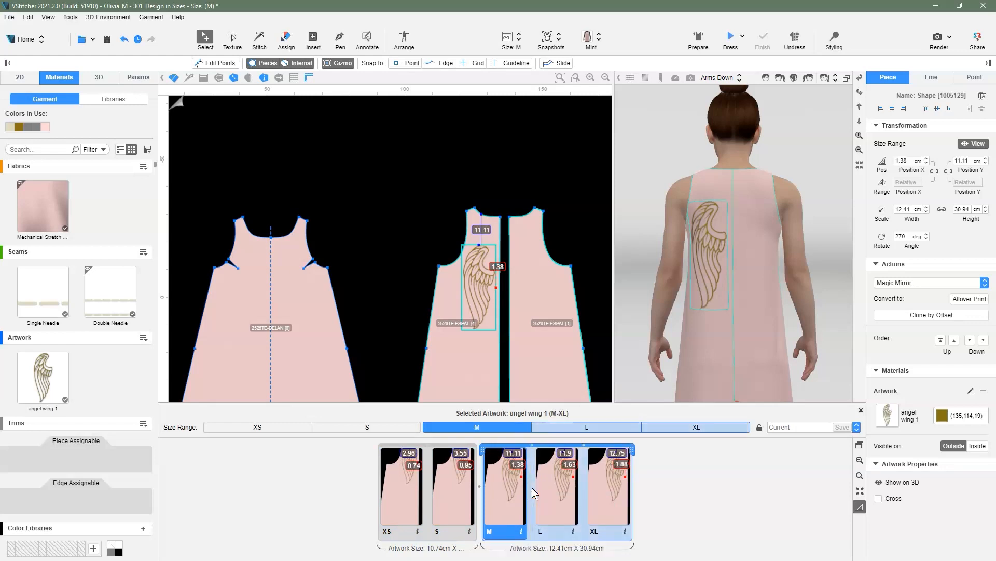
mouse_move(703, 478)
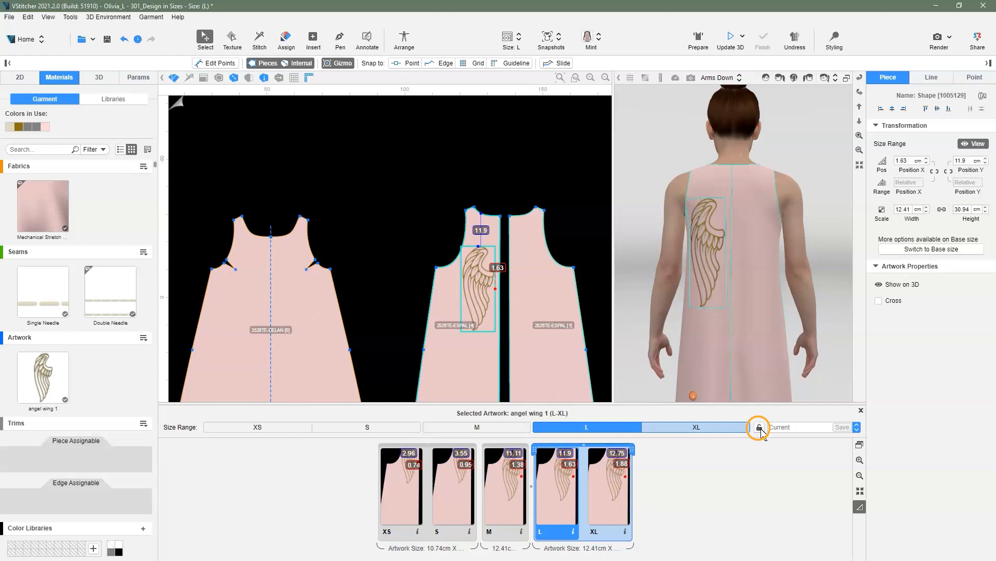
mouse_move(758, 479)
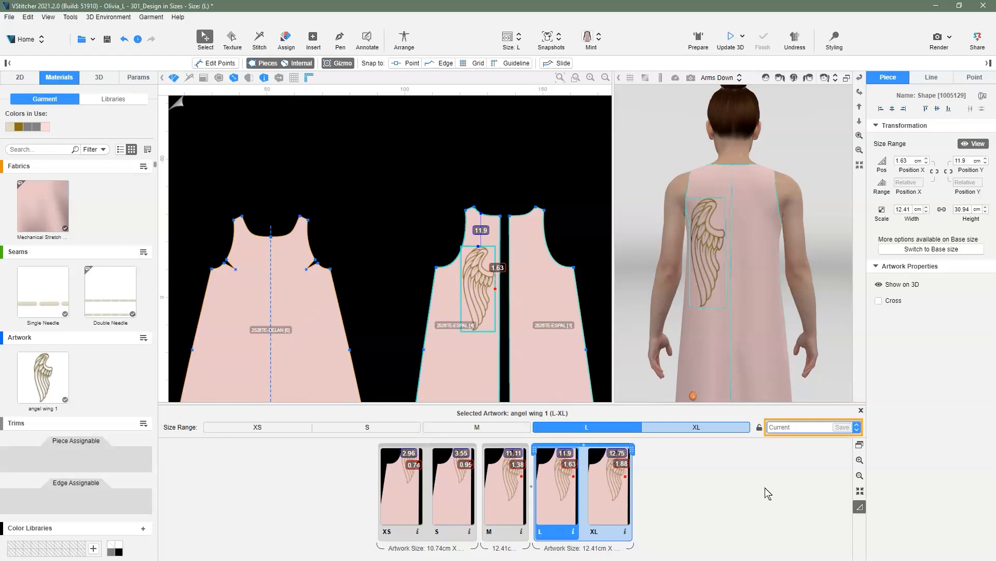
Step: Name the grouping preset XS,S-M-L,XL and export it as an sdp file in the Multi-Avatar folder
type("XS,S-M-L,XL")
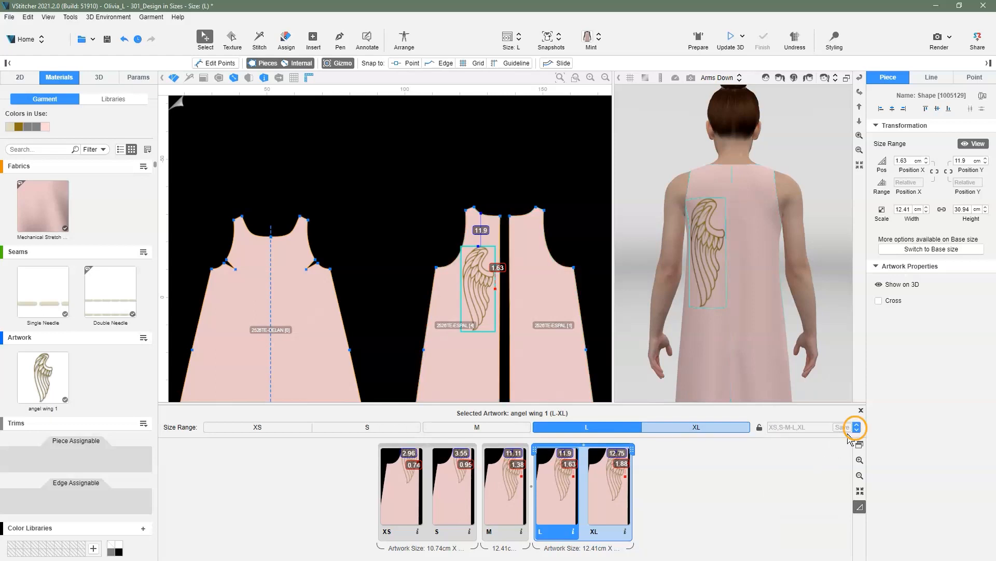
left_click(854, 427)
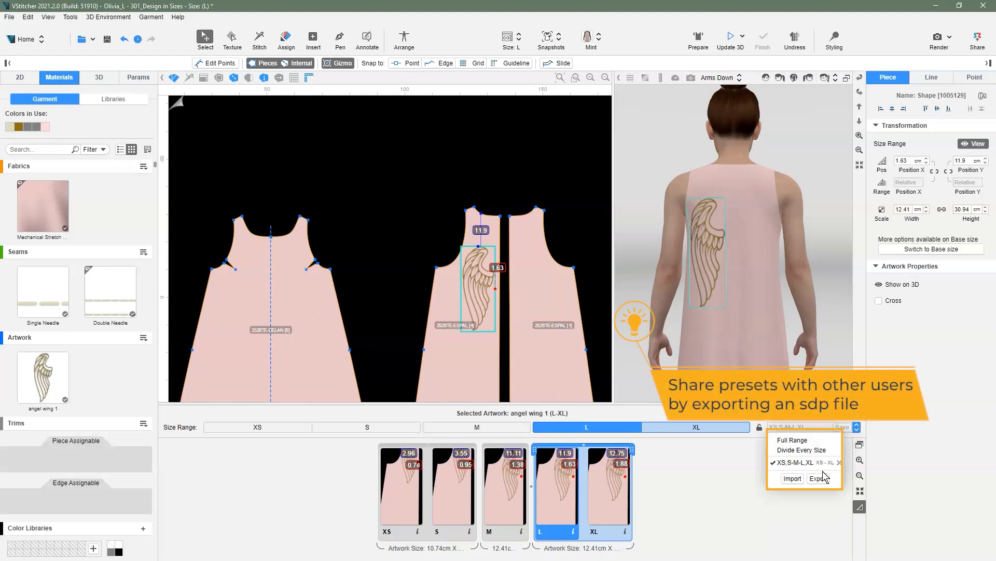
left_click(812, 477)
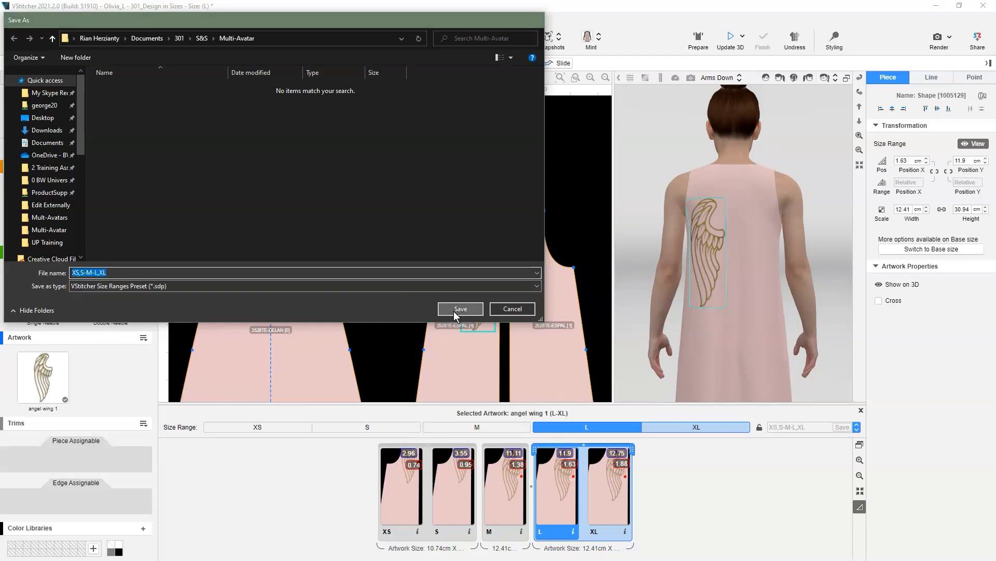
left_click(460, 309)
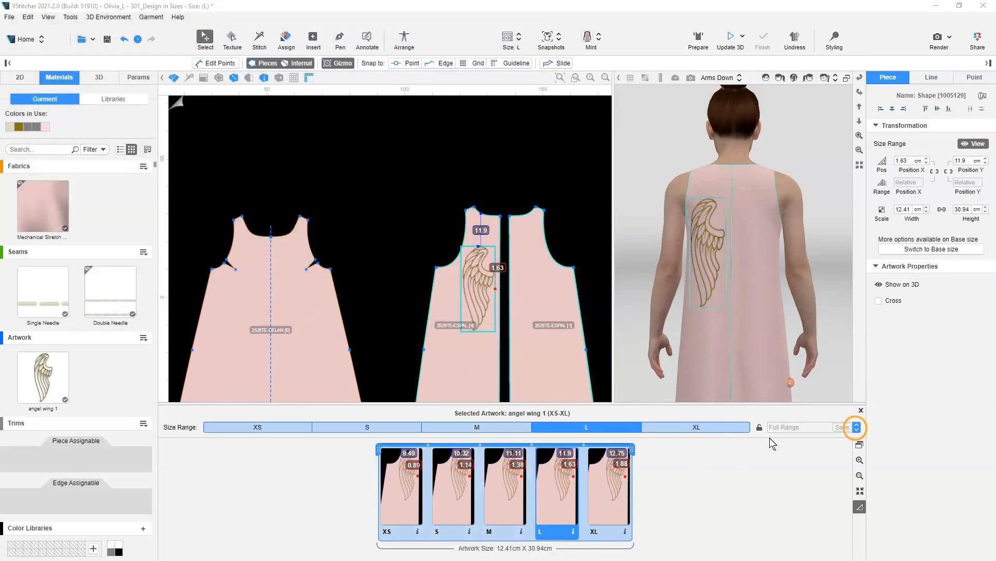
Step: Apply the XS,S-M-L,XL preset, then regroup all sizes into one full range
left_click(854, 427)
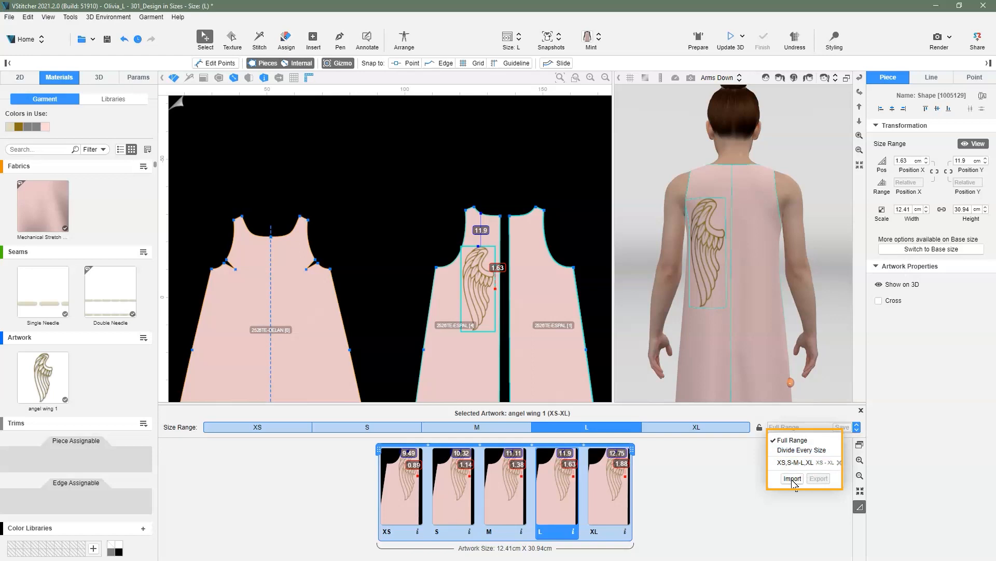
left_click(792, 477)
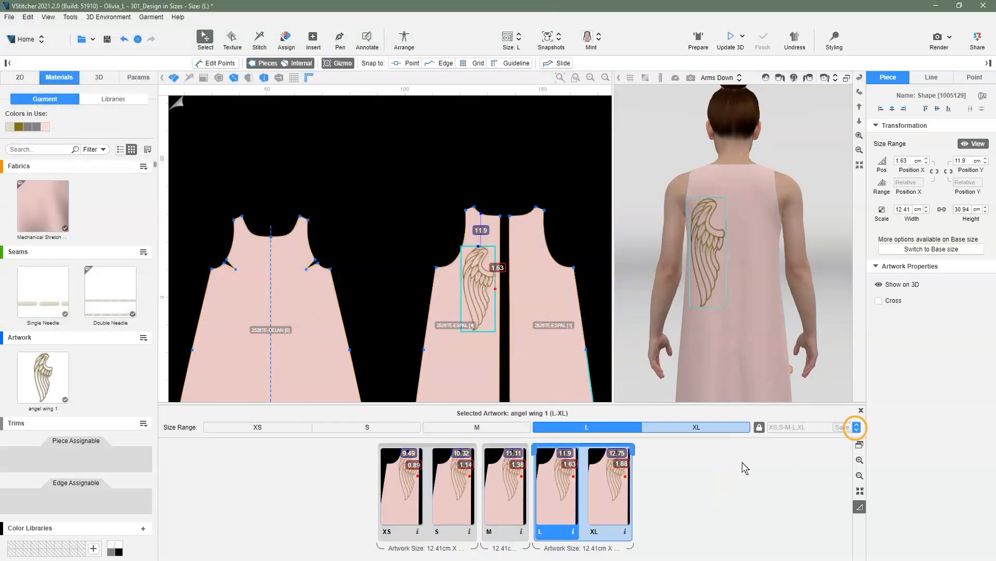
left_click(854, 427)
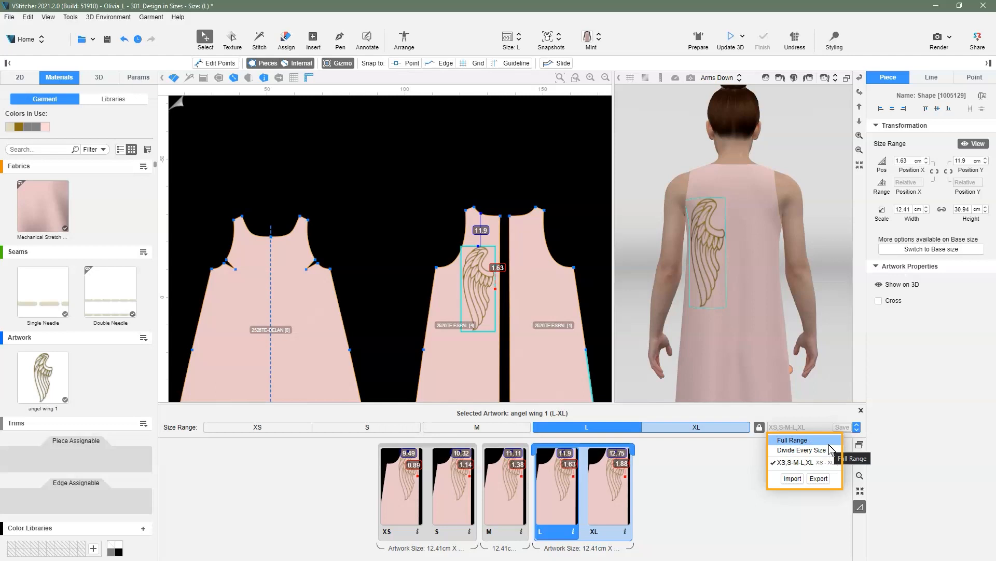
left_click(792, 439)
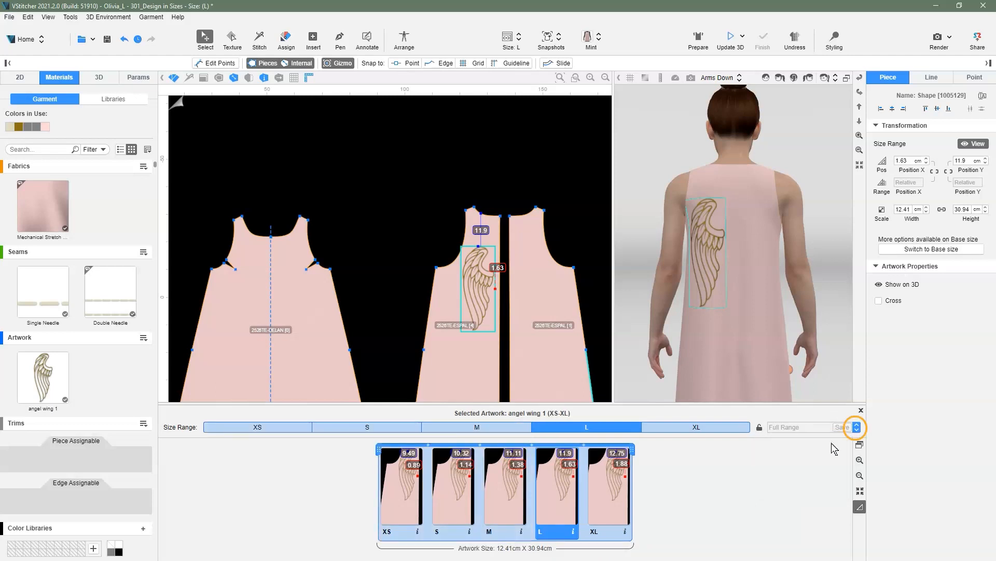
Step: Divide every size into its own range and delete the XS,S-M-L,XL preset
left_click(856, 427)
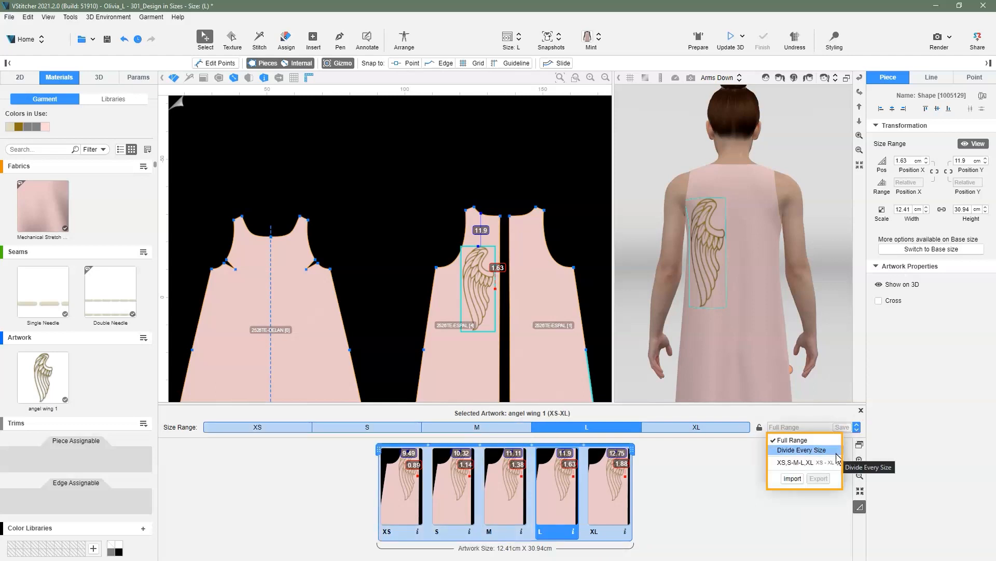
left_click(802, 449)
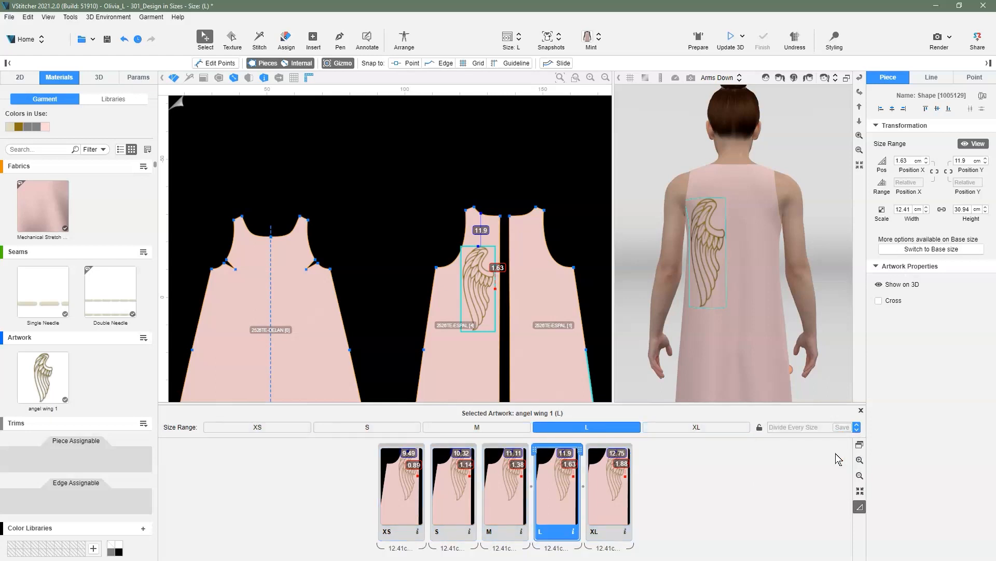
left_click(856, 426)
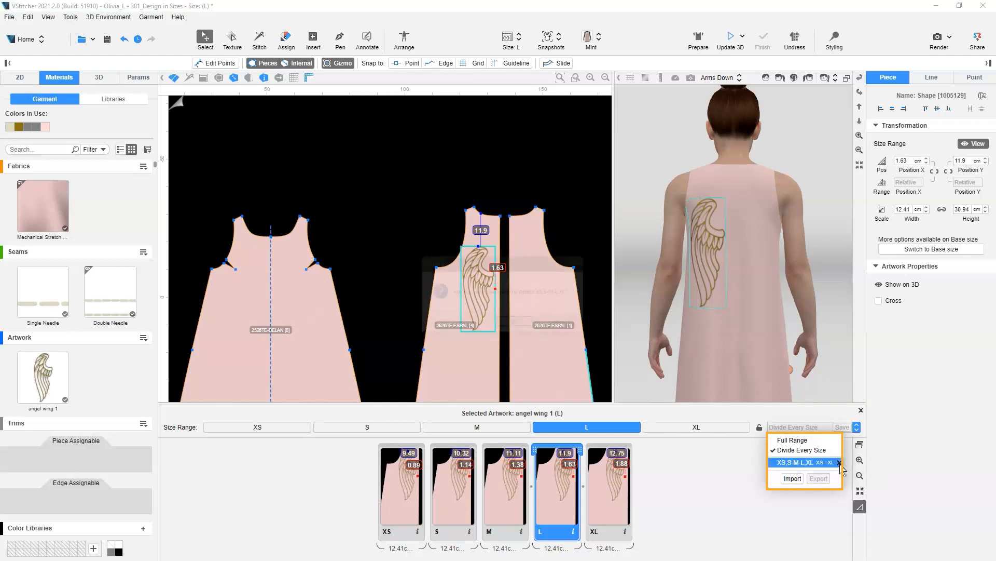
left_click(832, 463)
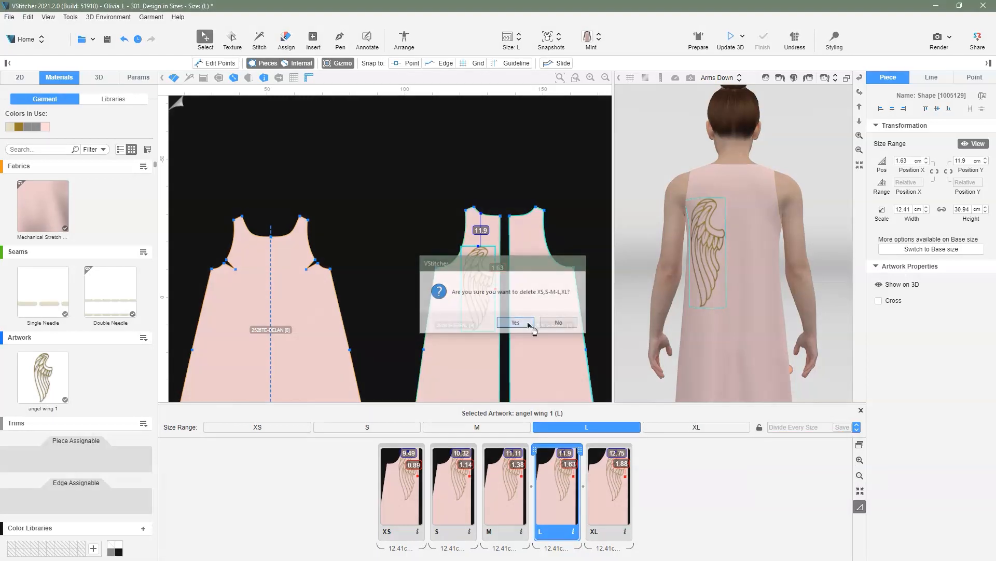
left_click(515, 321)
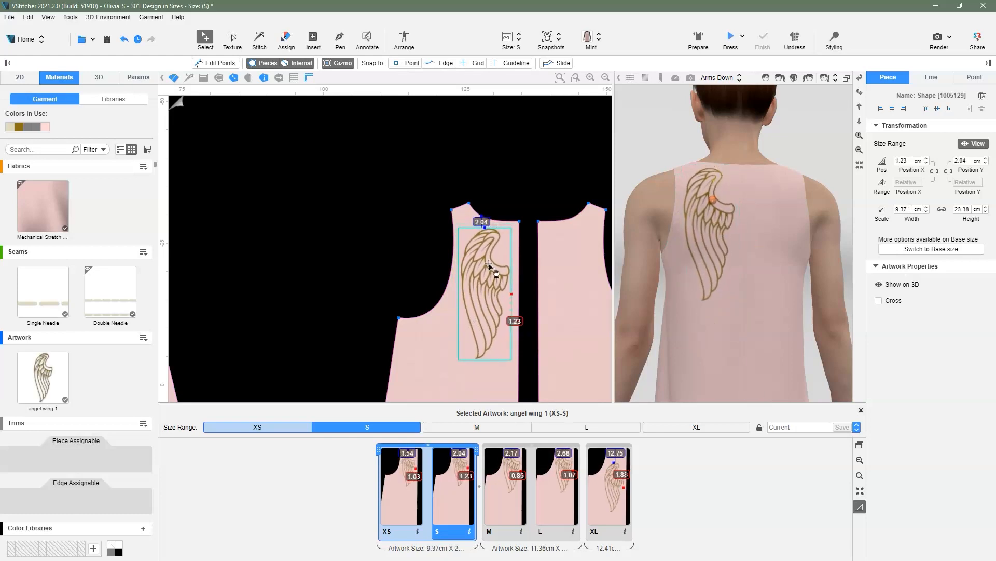
Step: Enlarge the XL wing to 13.11 × 32.71 cm on the back piece and close the Design in Sizes pane
left_click(696, 427)
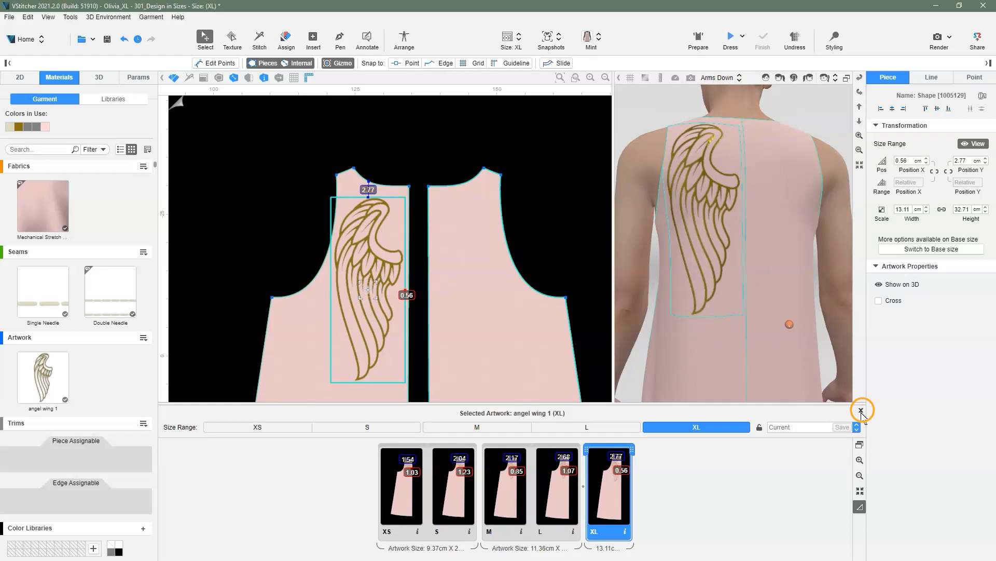
left_click(861, 410)
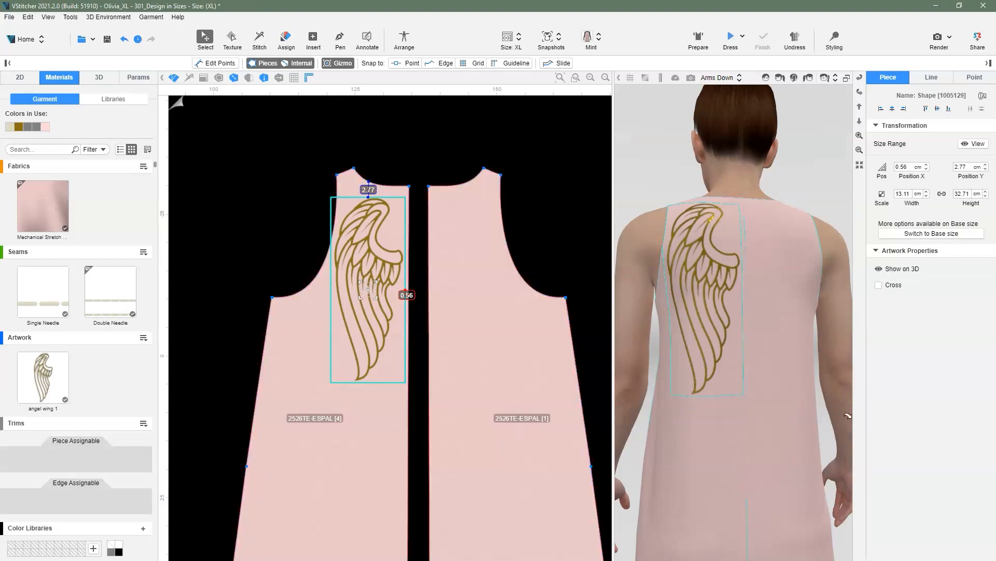